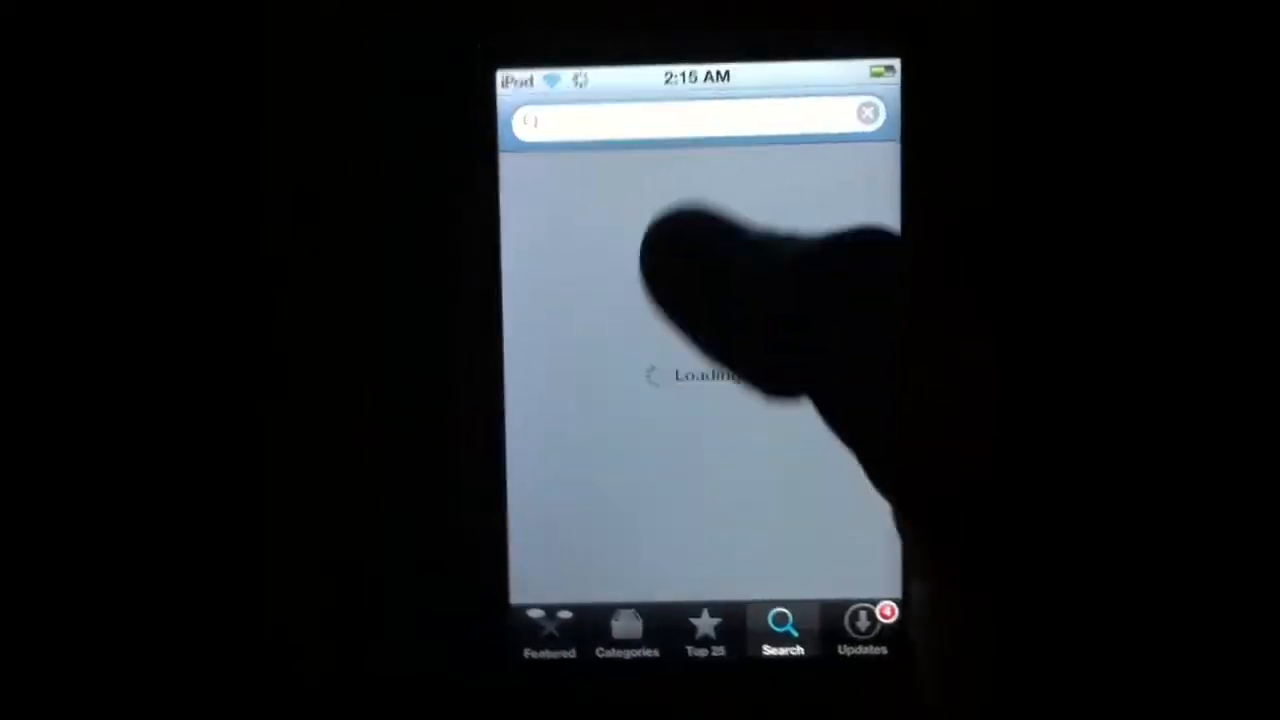
Search the App Store for Intro Designer Lite and open its info page.
click(690, 120)
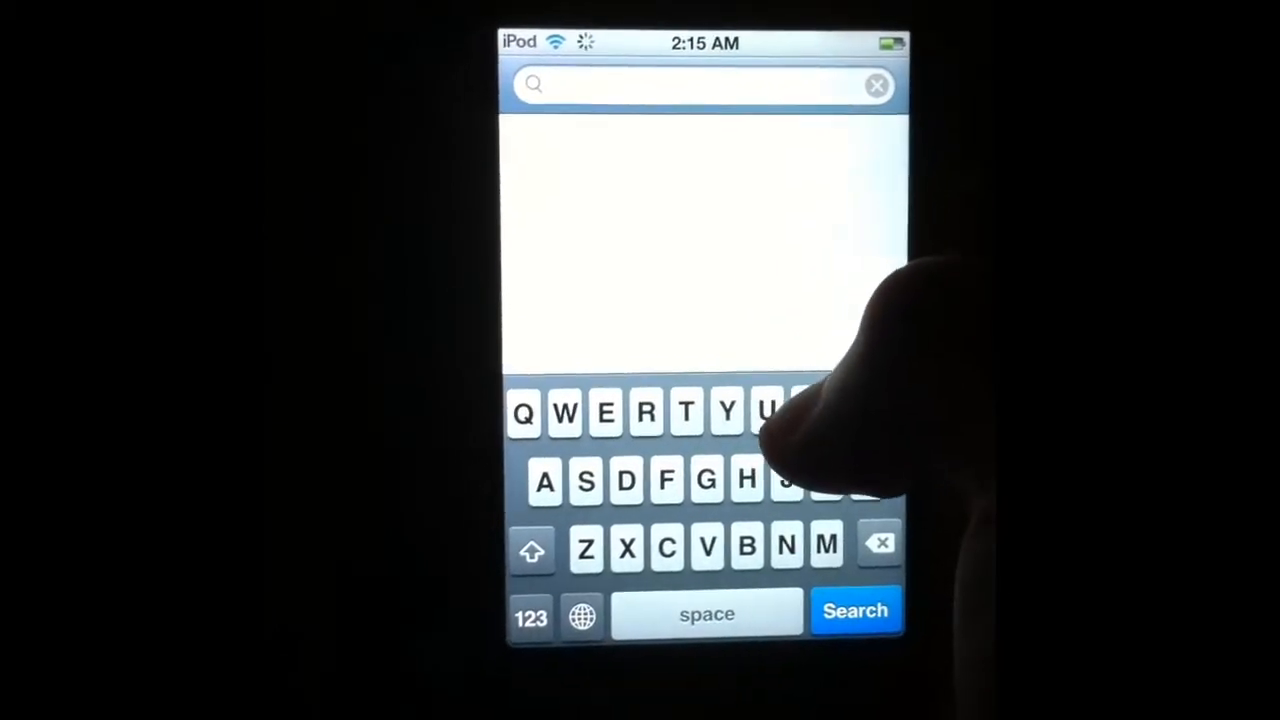
text(i)
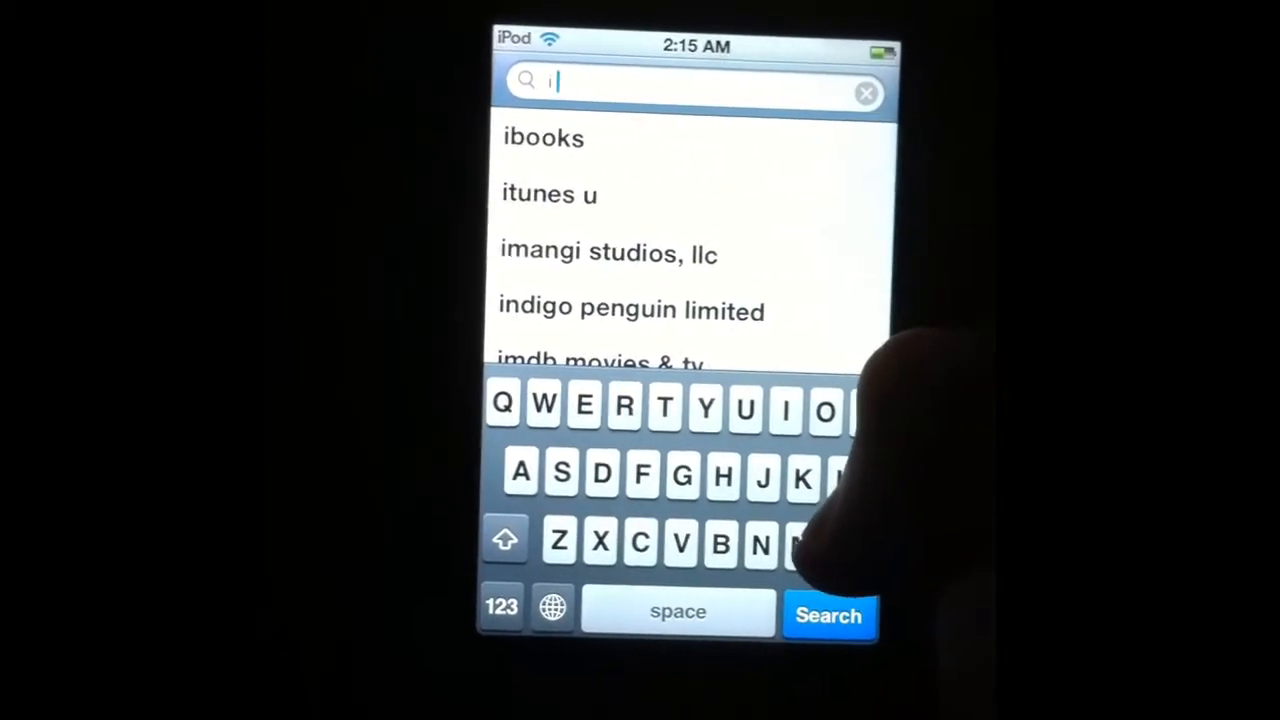
text(mod)
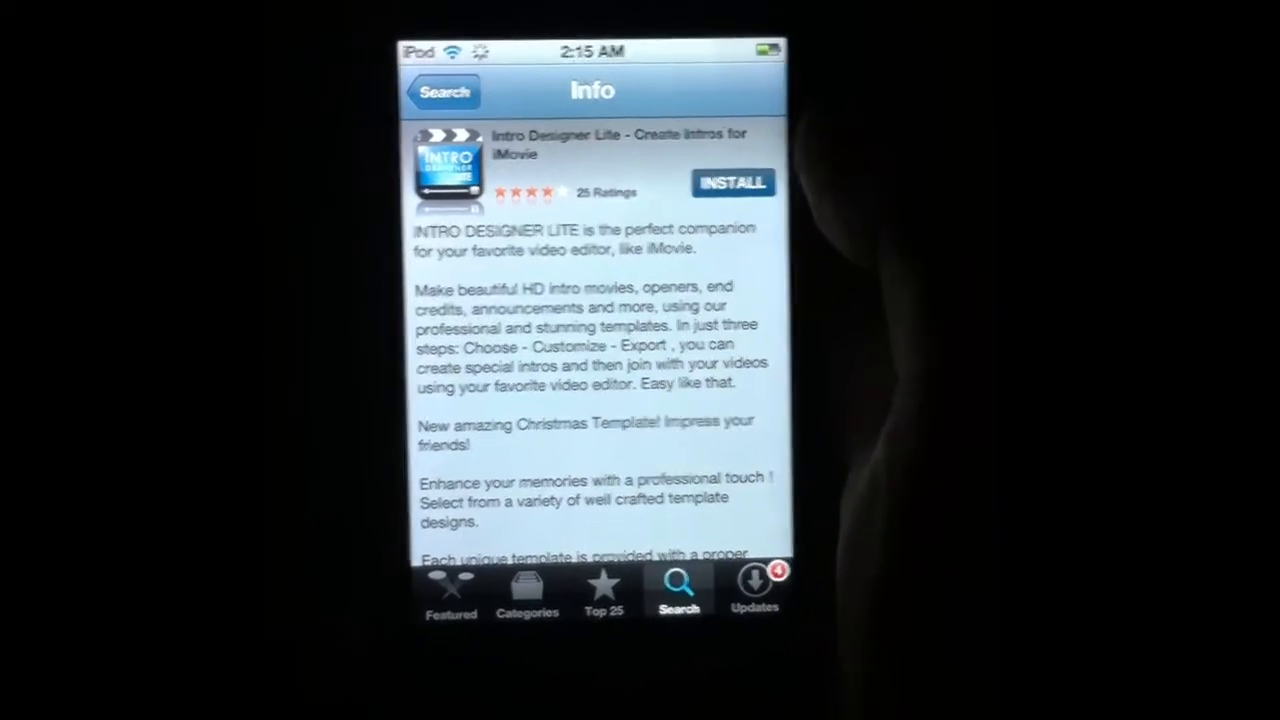
Install Intro Designer Lite, then leave its information page once installed.
click(732, 182)
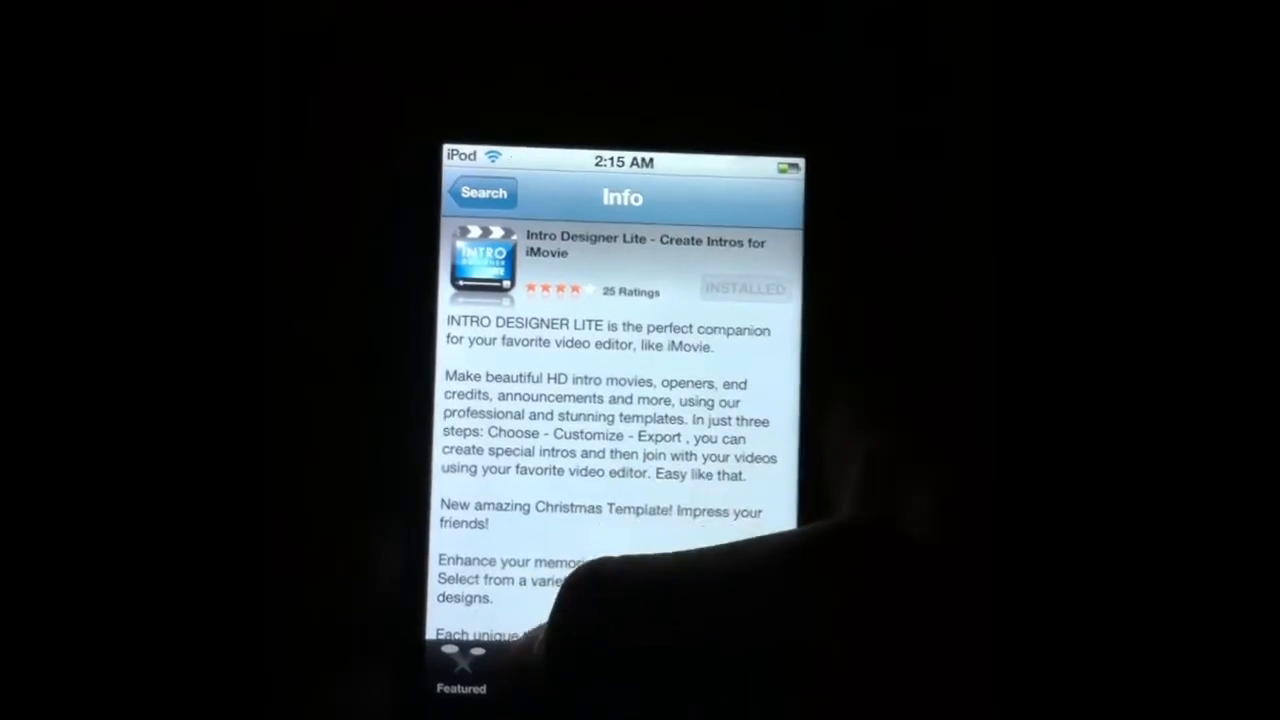
click(515, 670)
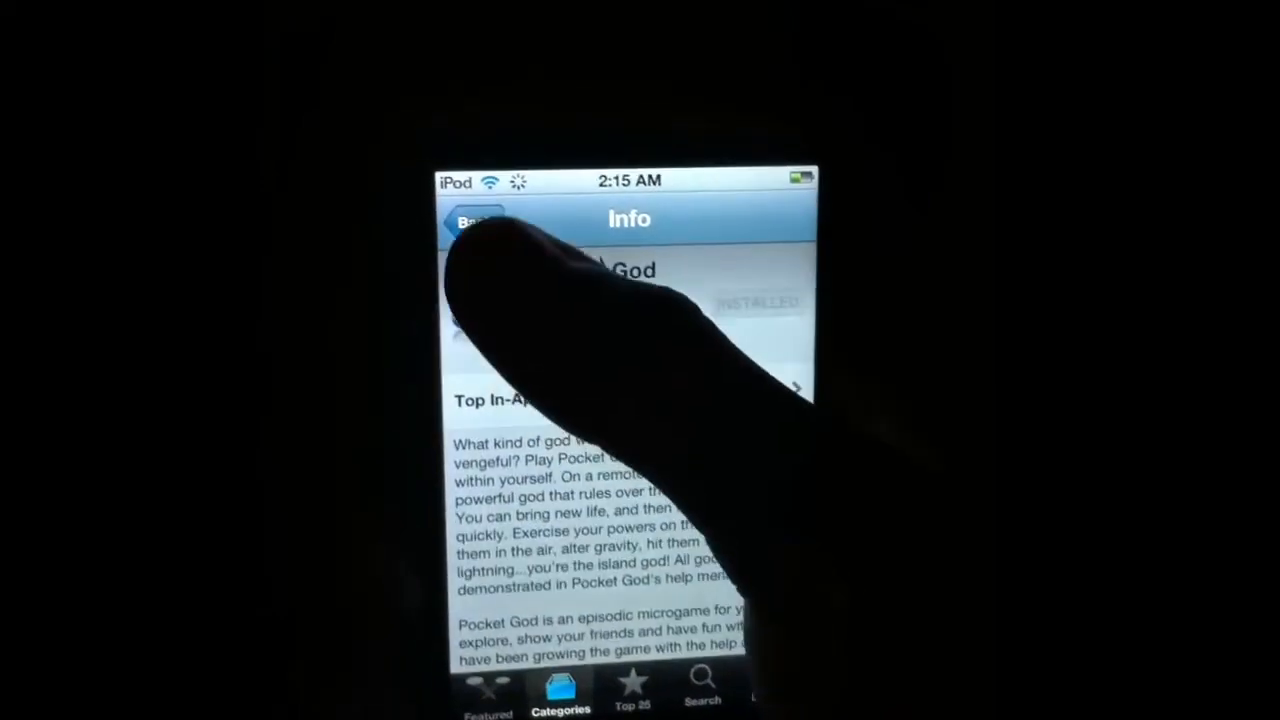
Go back to Categories and scroll through the list toward Photo & Video.
click(478, 220)
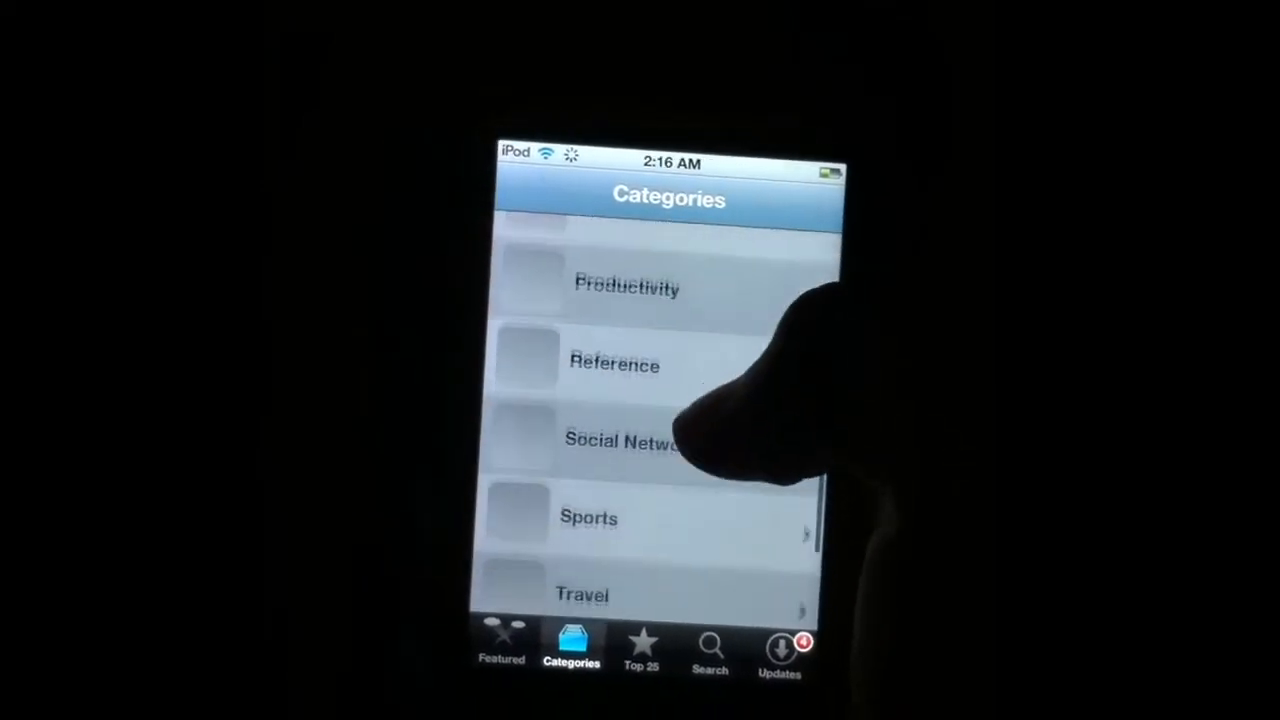
scroll(down, 3)
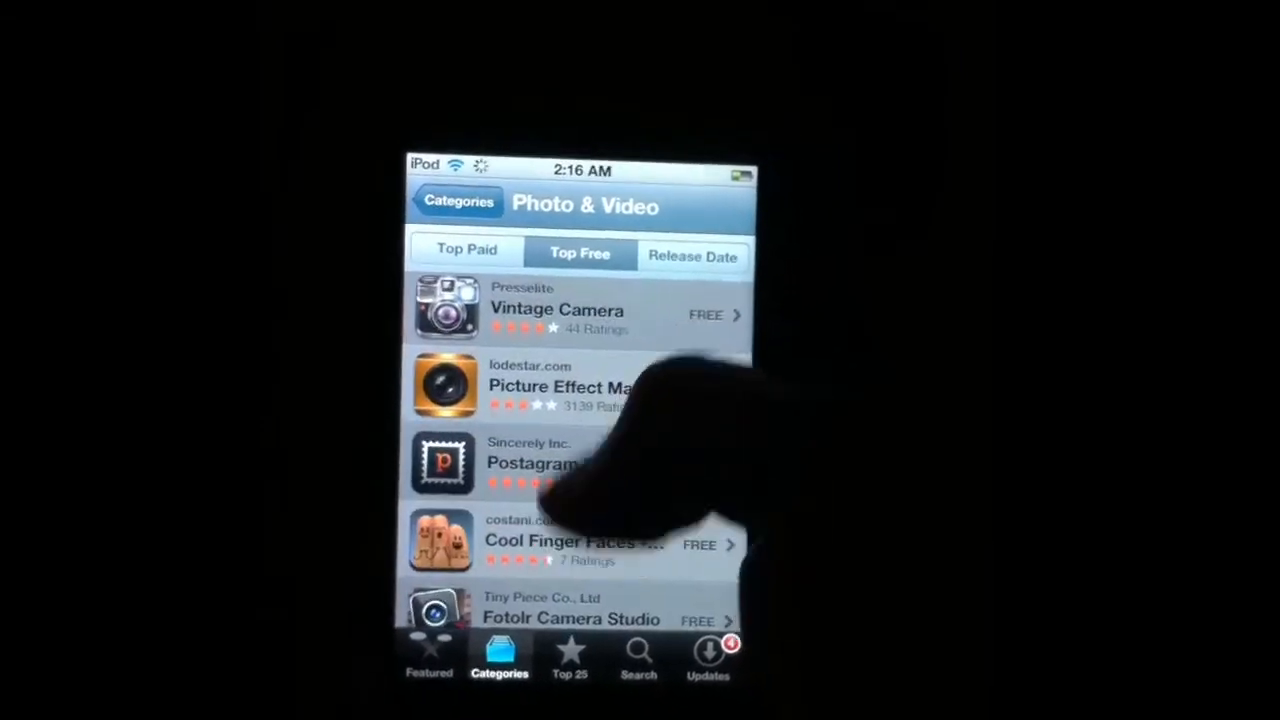
scroll(down, 3)
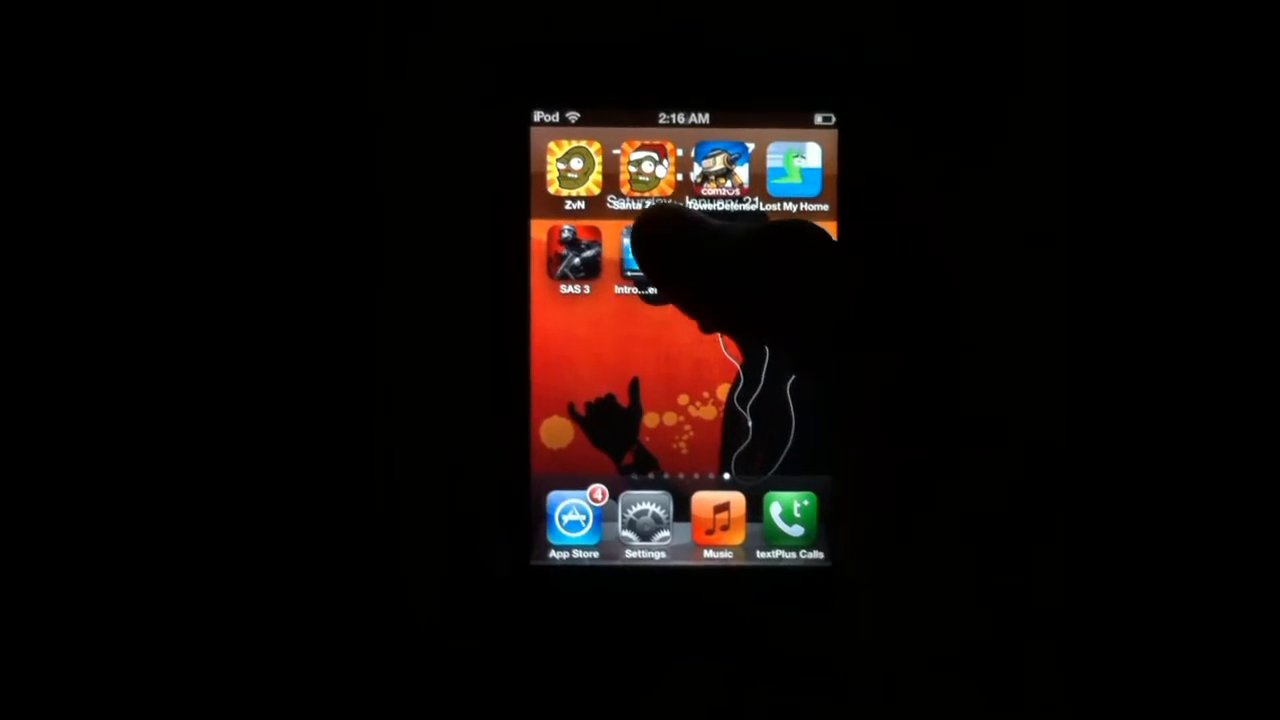
Open the Intro Designer app from its home screen icon.
click(640, 255)
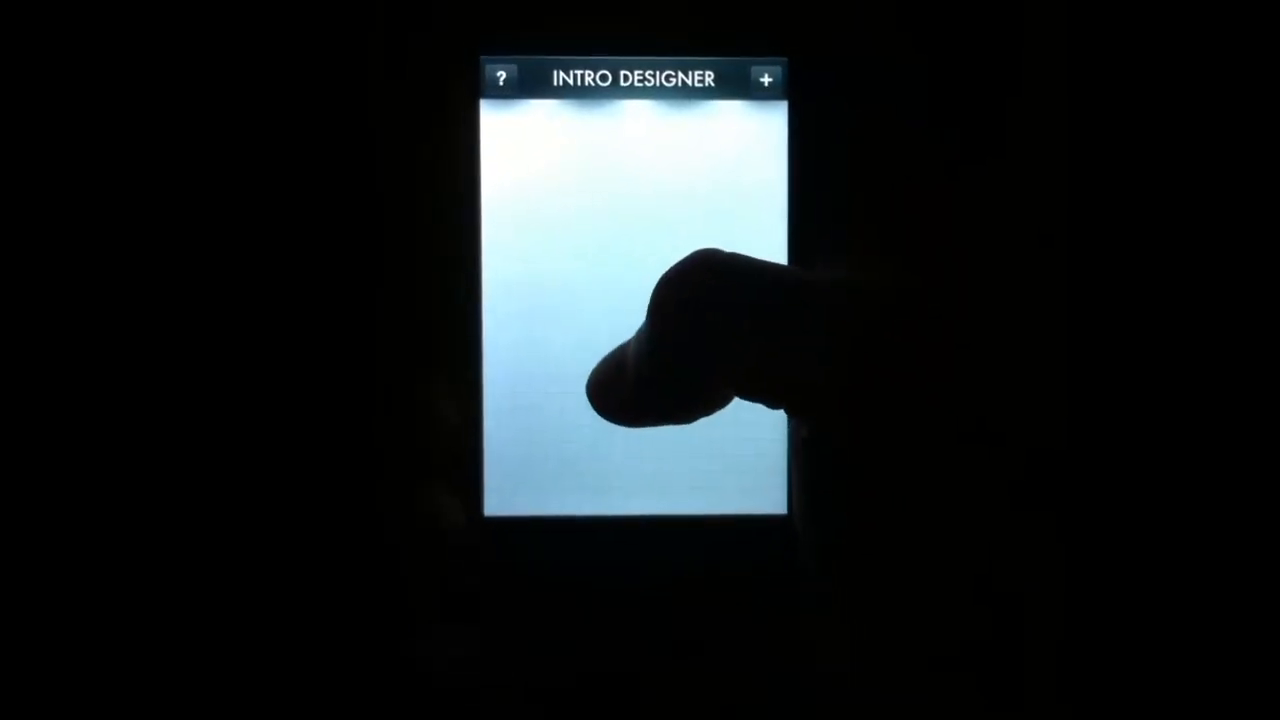
click(766, 78)
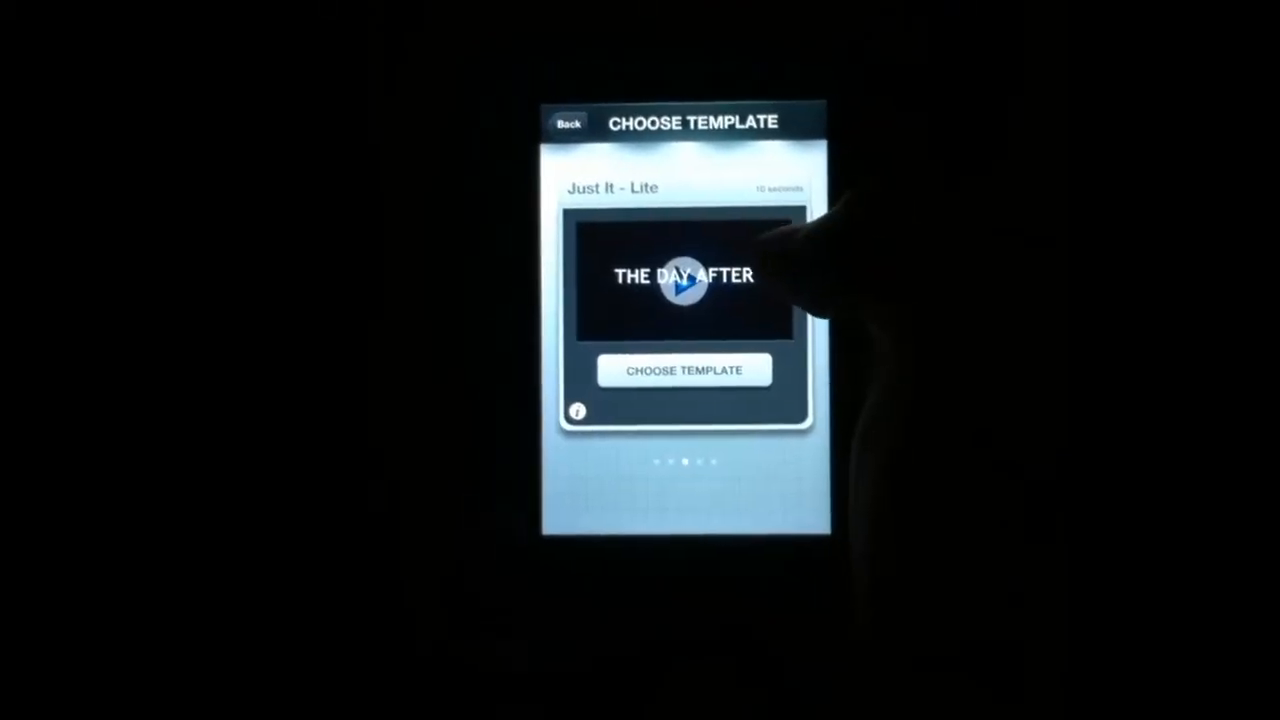
Play the preview of the Just It - Lite template.
click(685, 370)
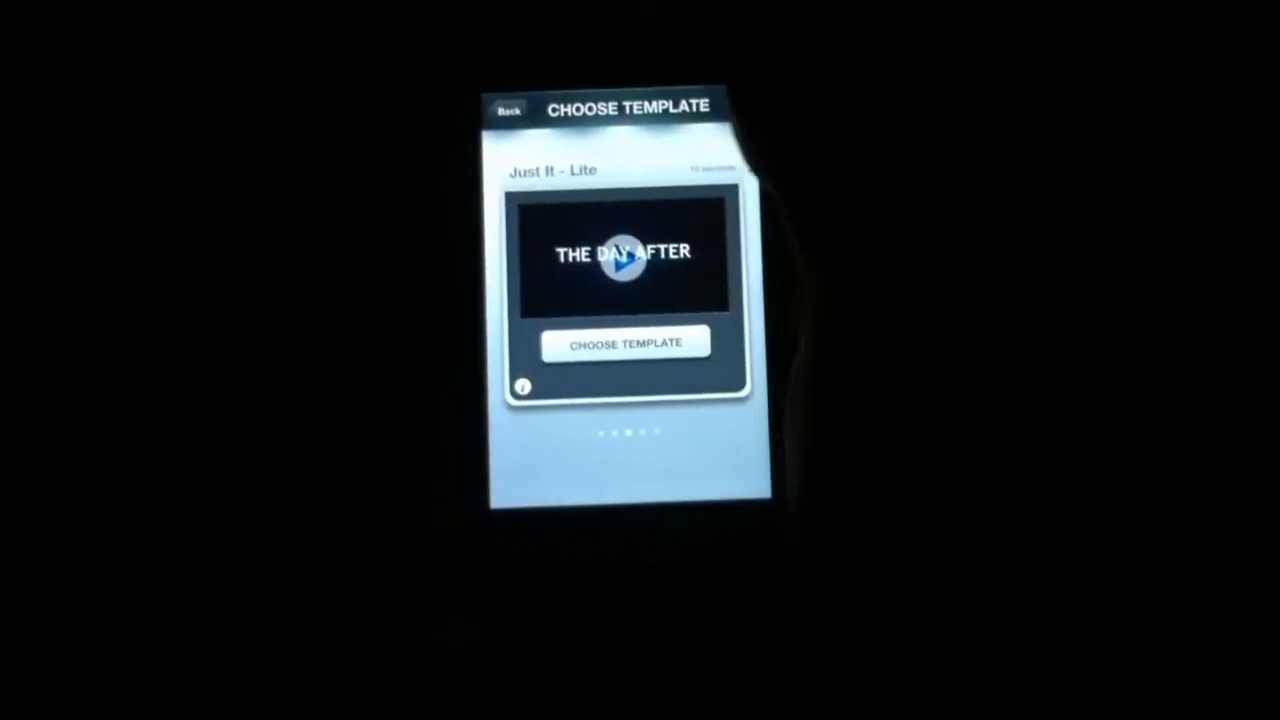
Use the Just It - Lite template with title 'yiutuvdr' and open export settings.
click(623, 343)
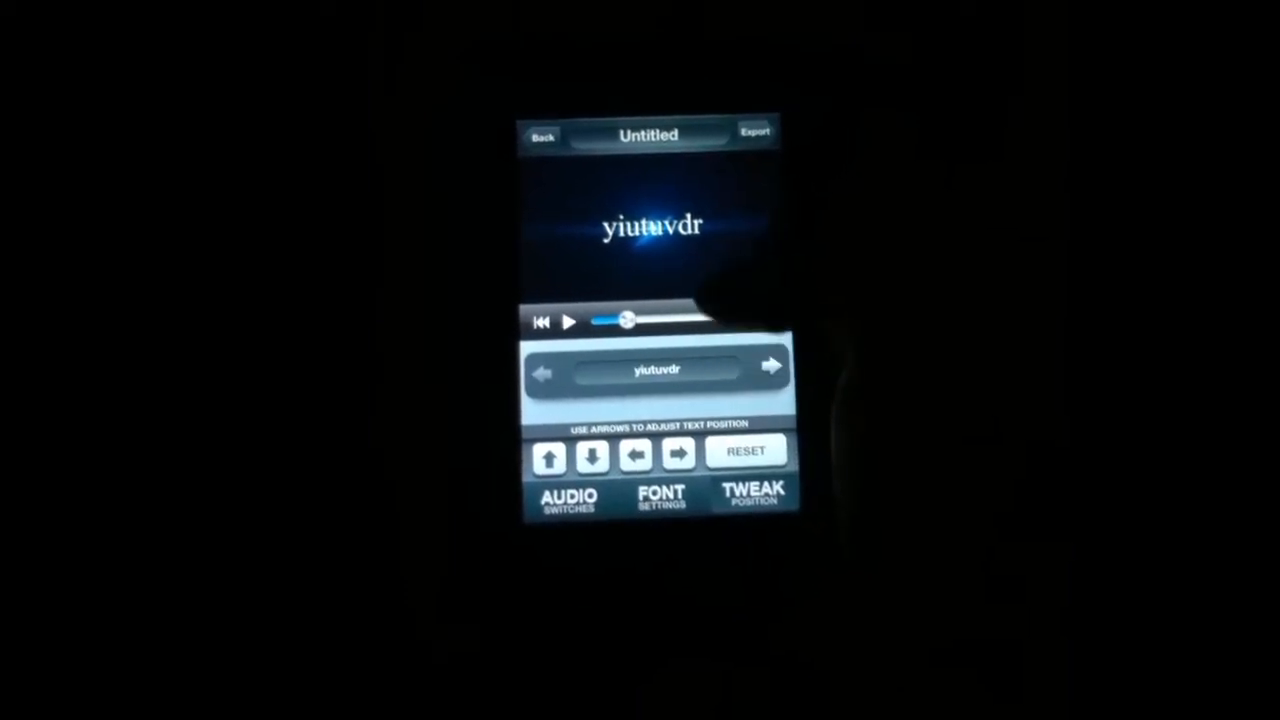
click(660, 497)
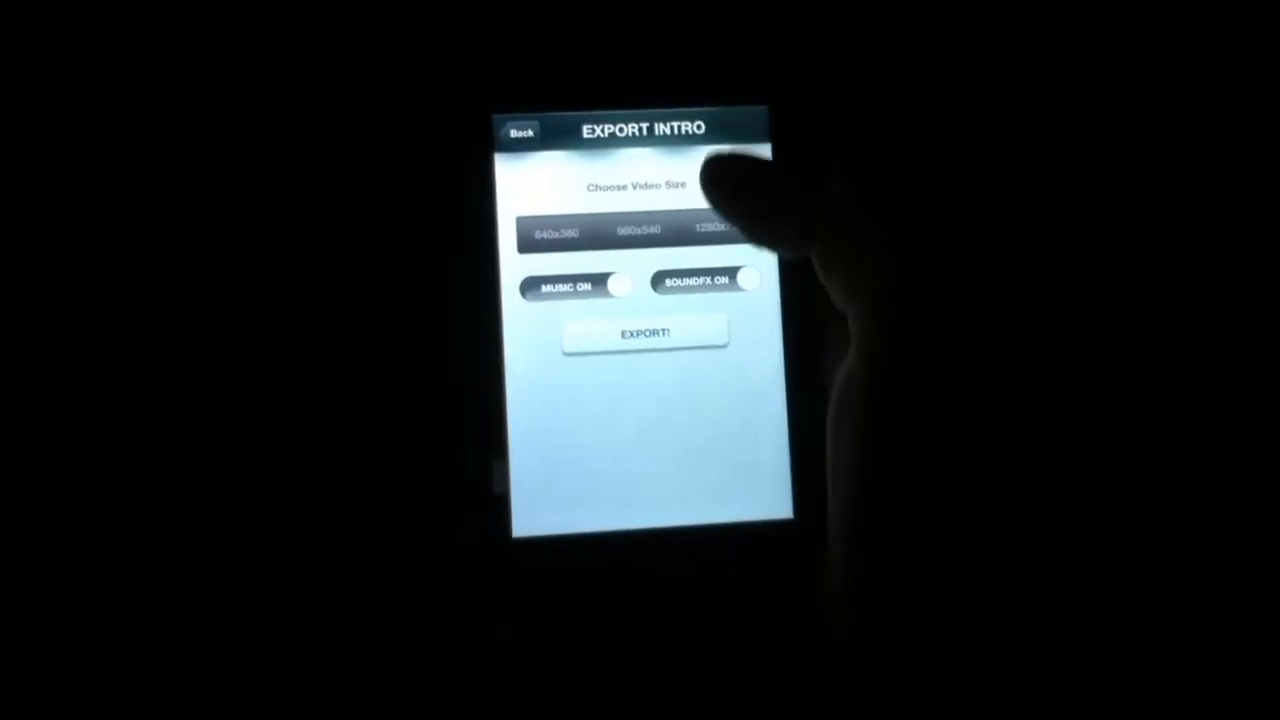
Export the intro at 1280x720 with music left on.
click(710, 211)
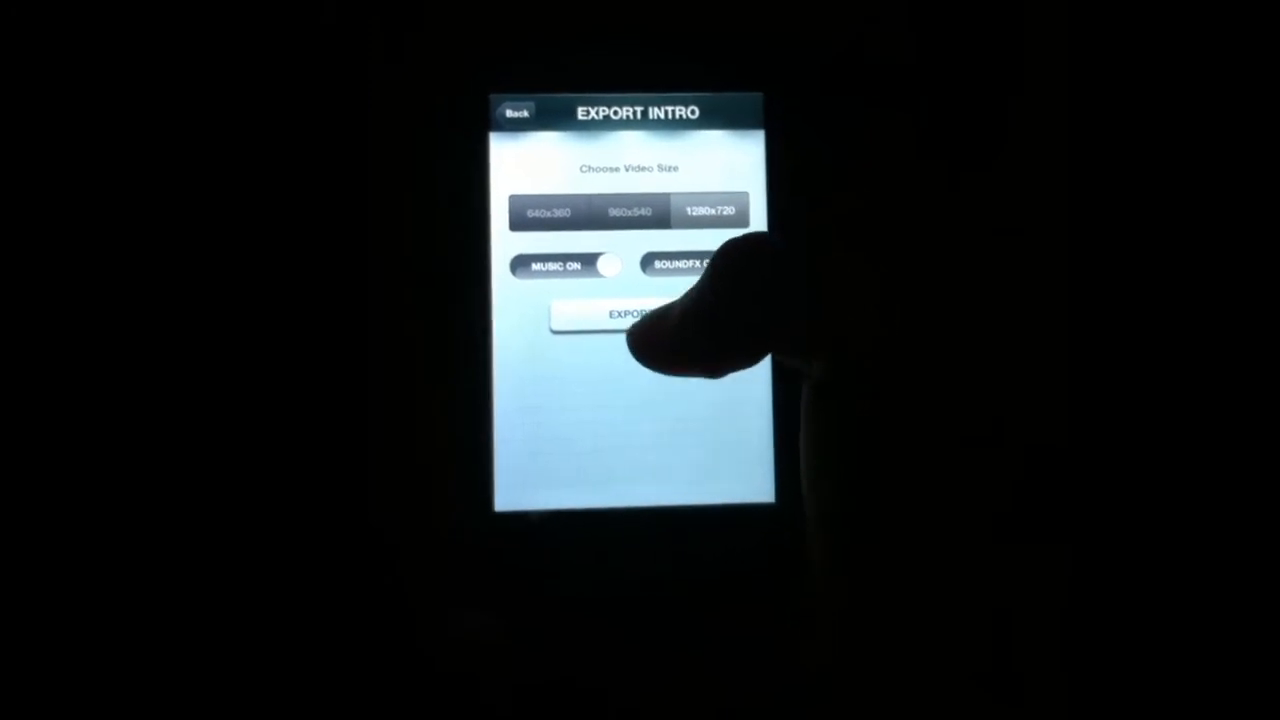
click(620, 312)
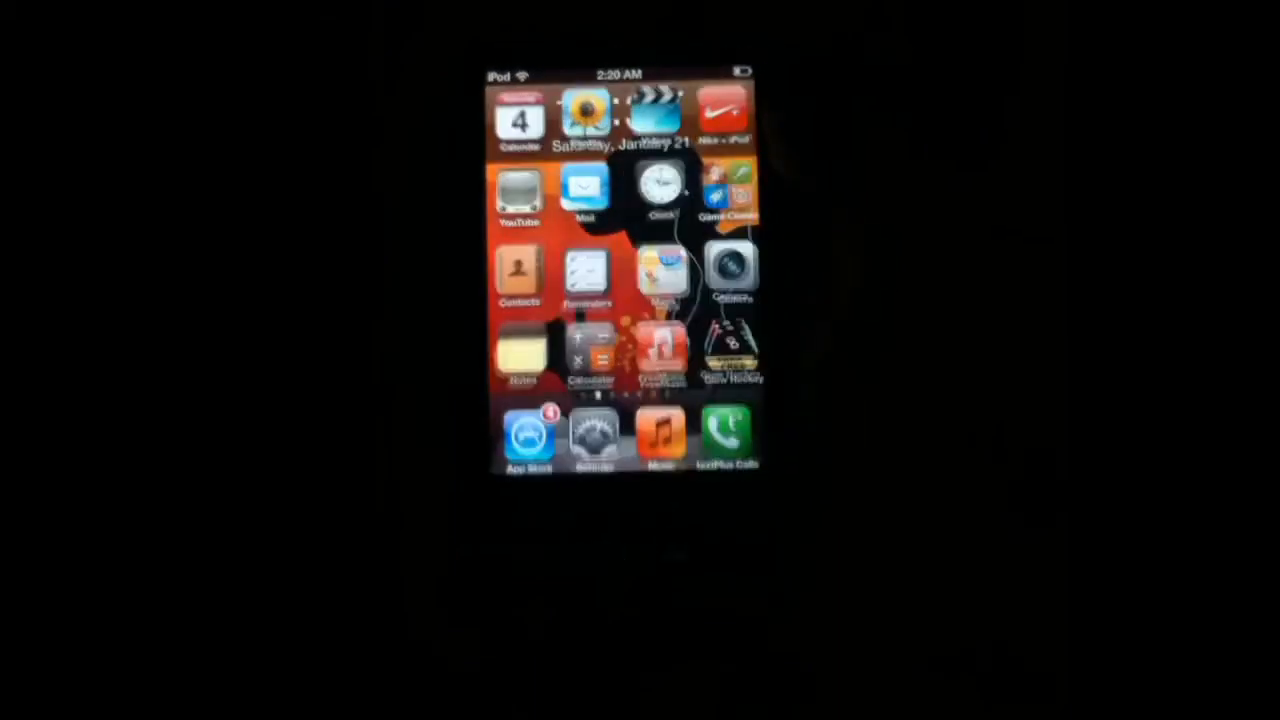
Swipe to the home screen page with the Intro Designer Lite and Splice icons.
scroll(left, 3)
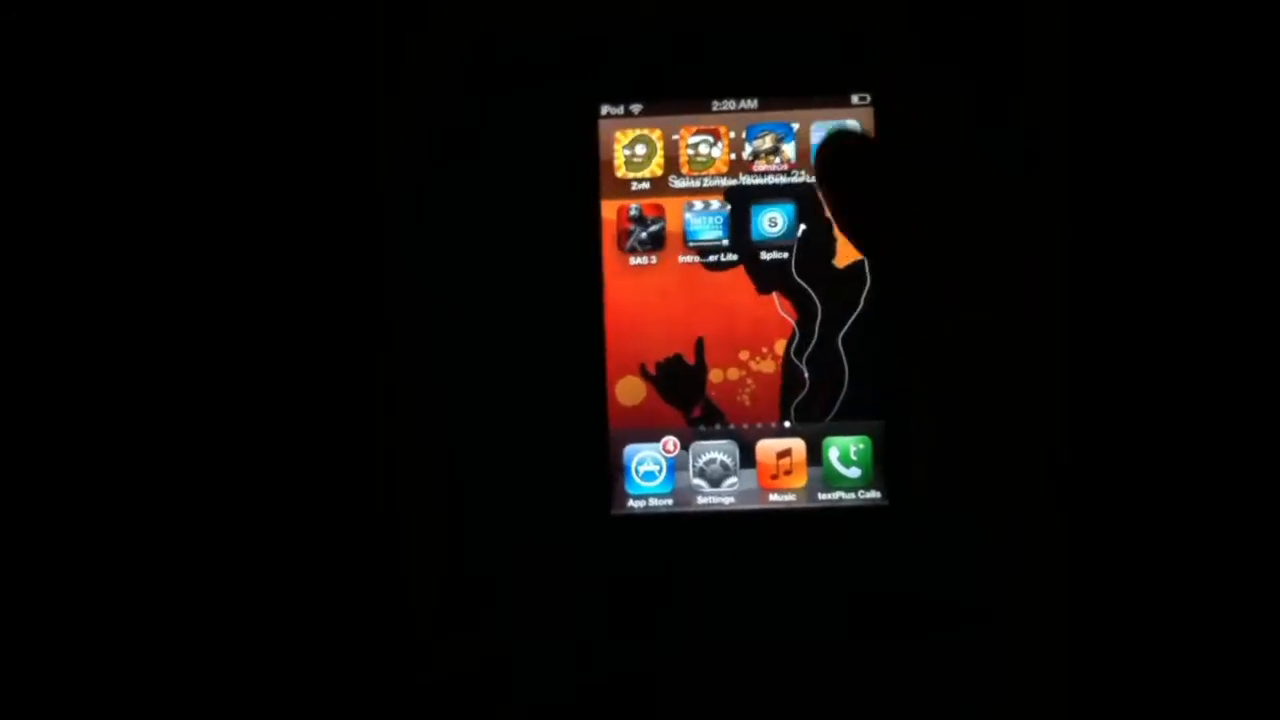
click(772, 222)
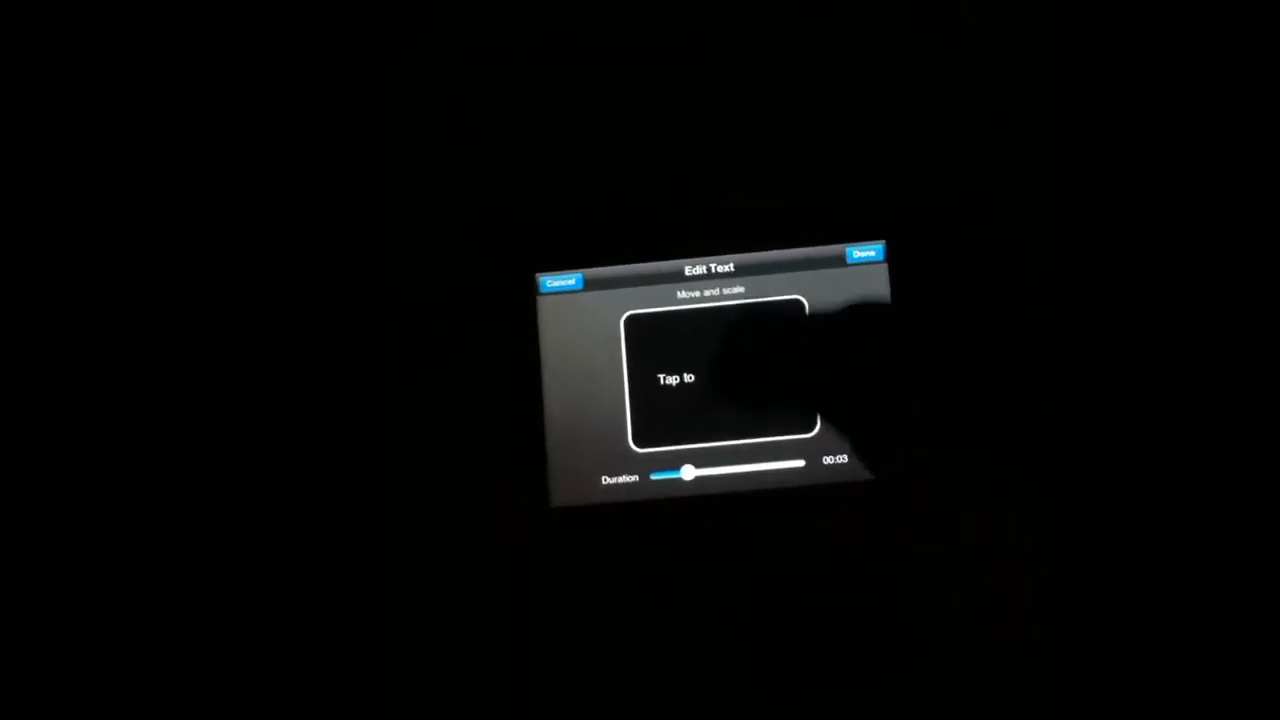
Edit the title text wording and give it a 00:03 duration.
click(675, 378)
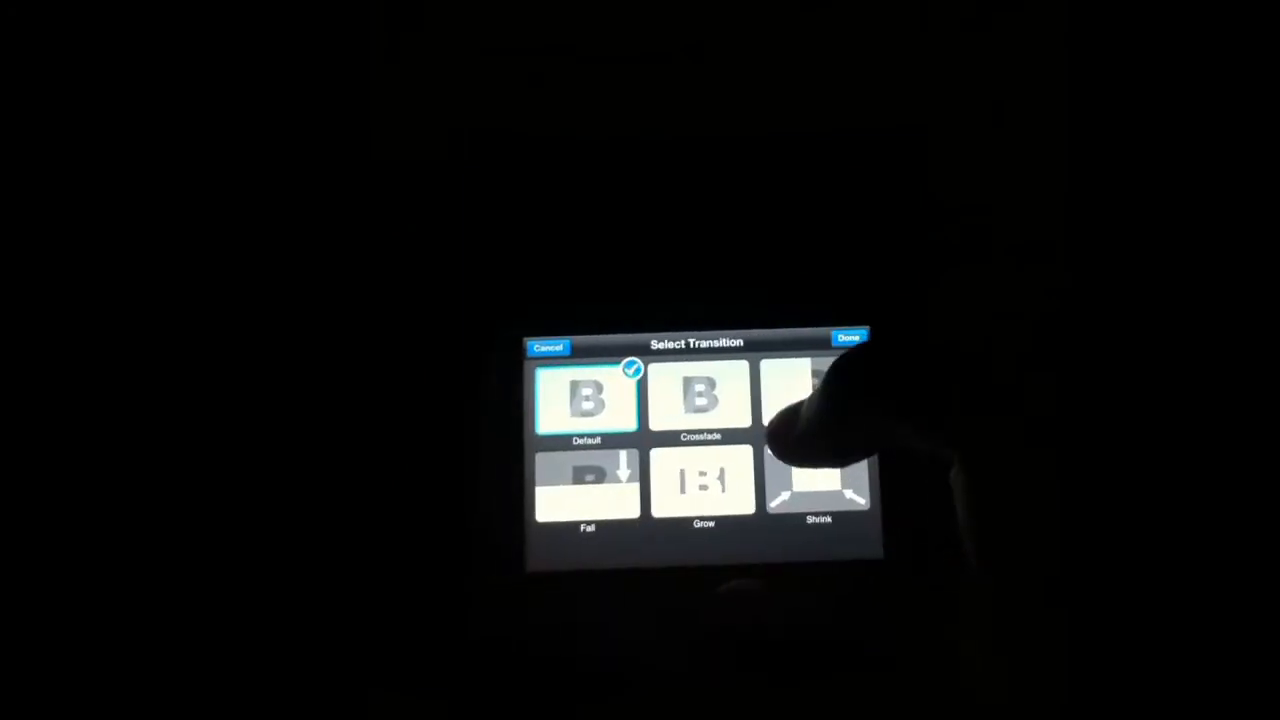
Pick a different transition tile to play between clips.
click(701, 398)
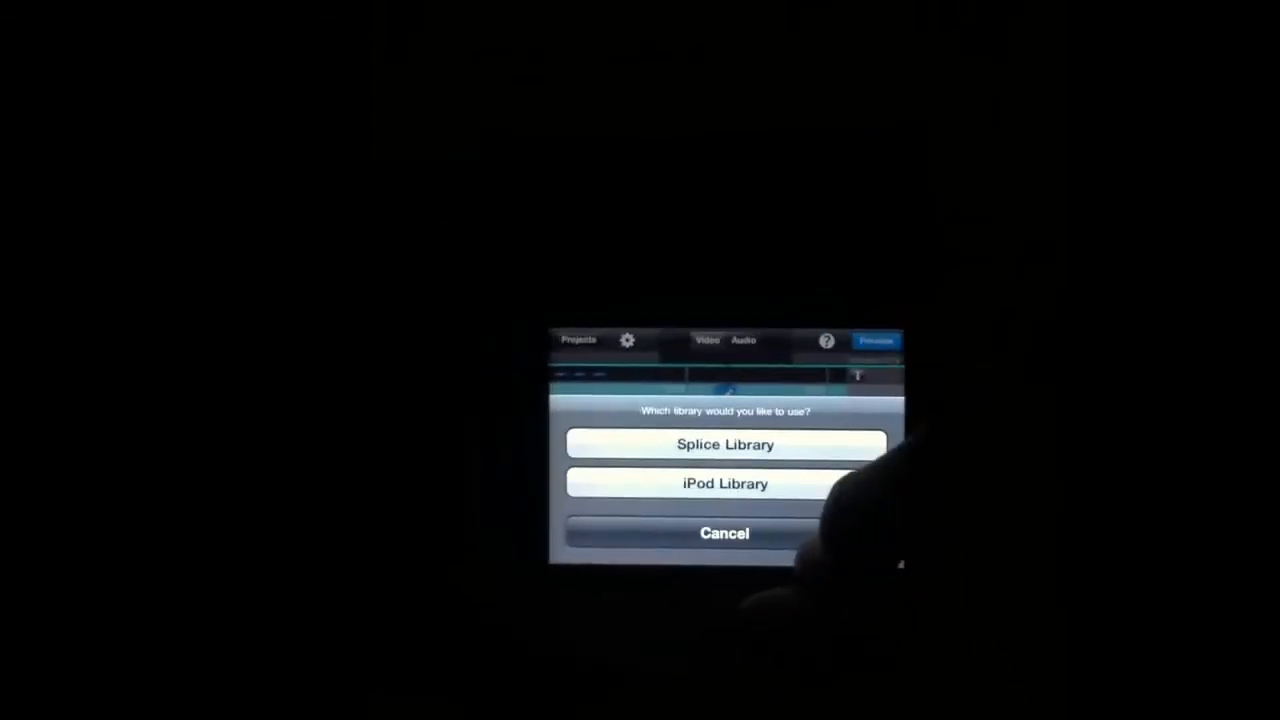
Choose the media library to import from in Splice's add-media prompt.
click(725, 444)
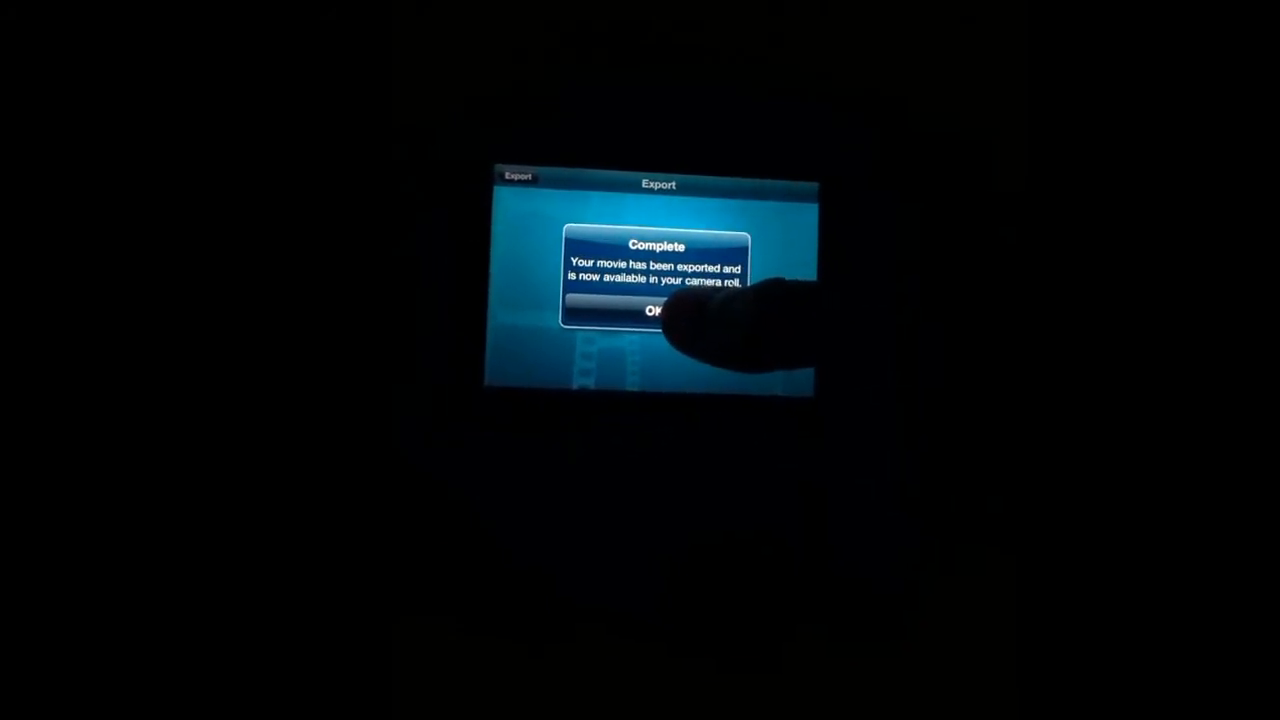
Dismiss the export Complete alert with OK.
click(657, 314)
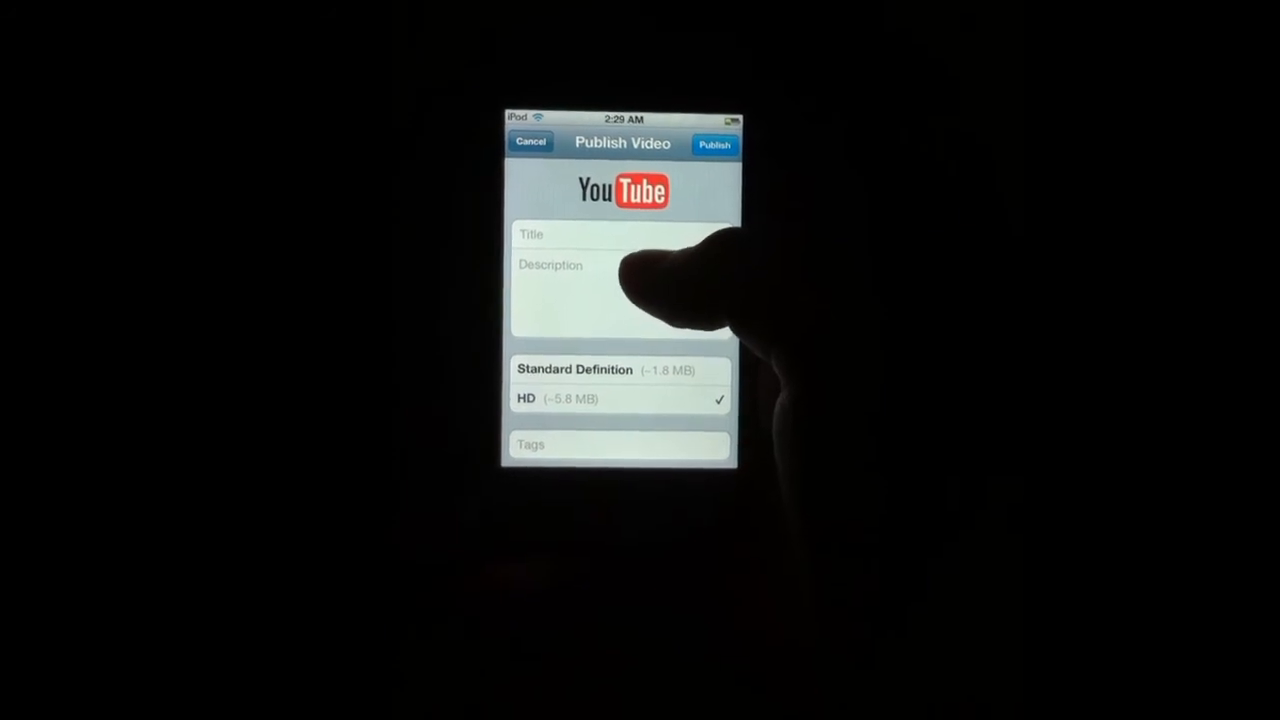
Enter the title 'tuchgre' and description 'dvurehr' for the YouTube upload.
click(600, 234)
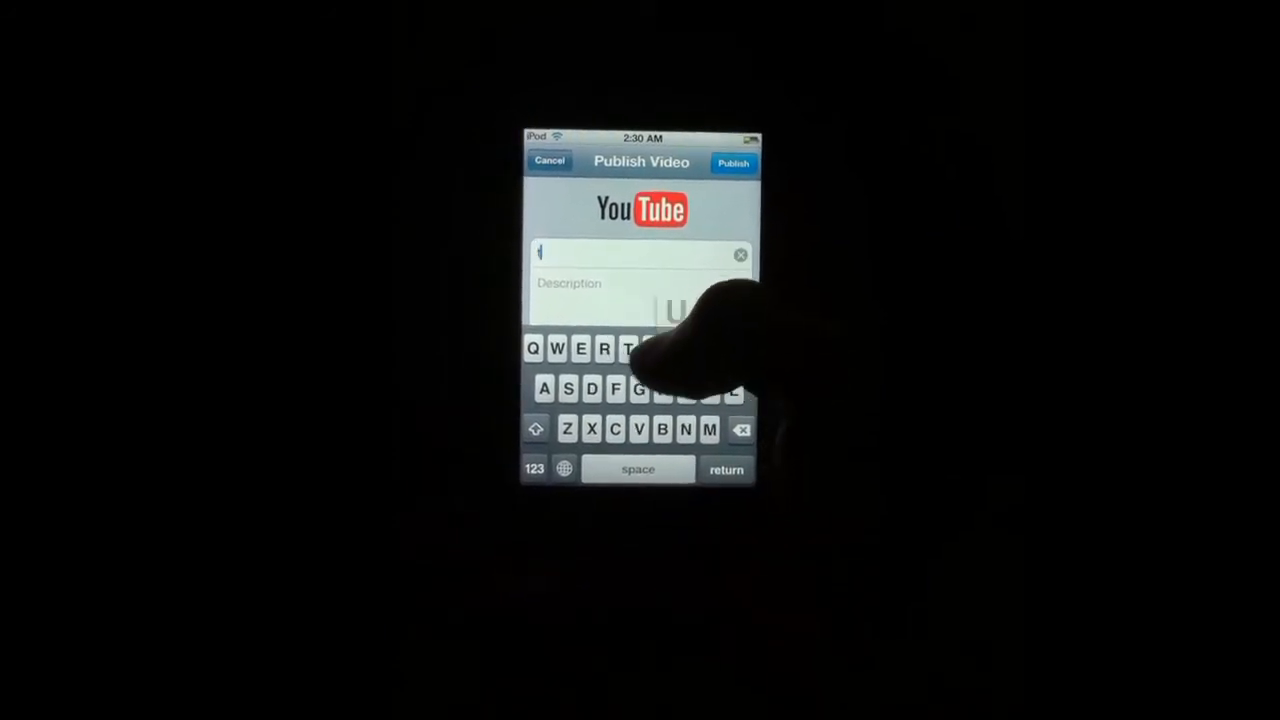
text(tuchgre)
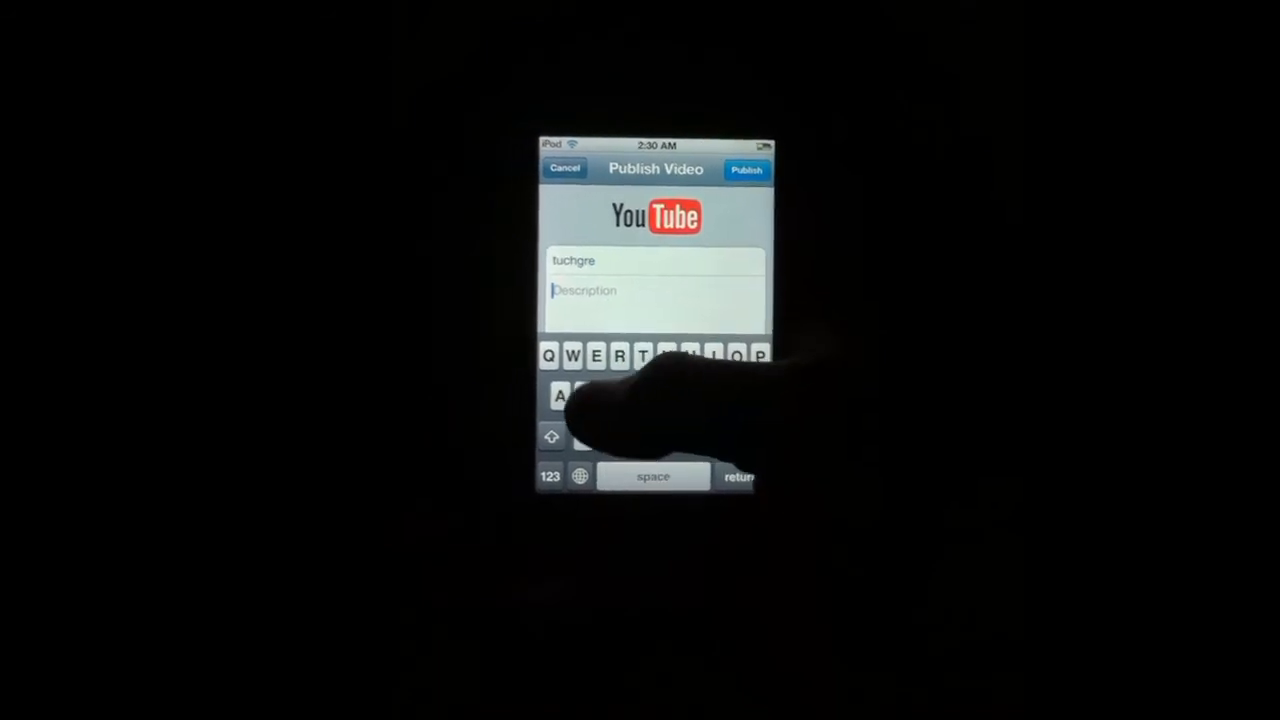
text(dvurehr)
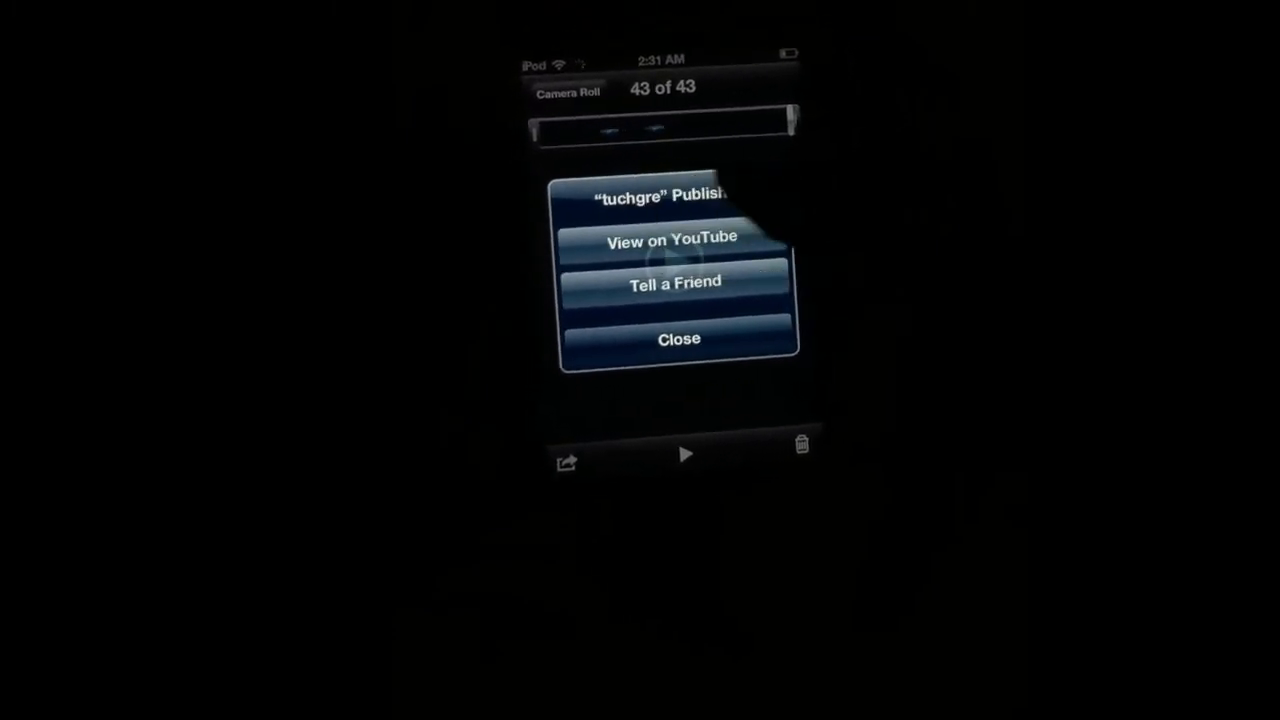
Close the alert confirming 'tuchgre' was published to YouTube.
click(673, 237)
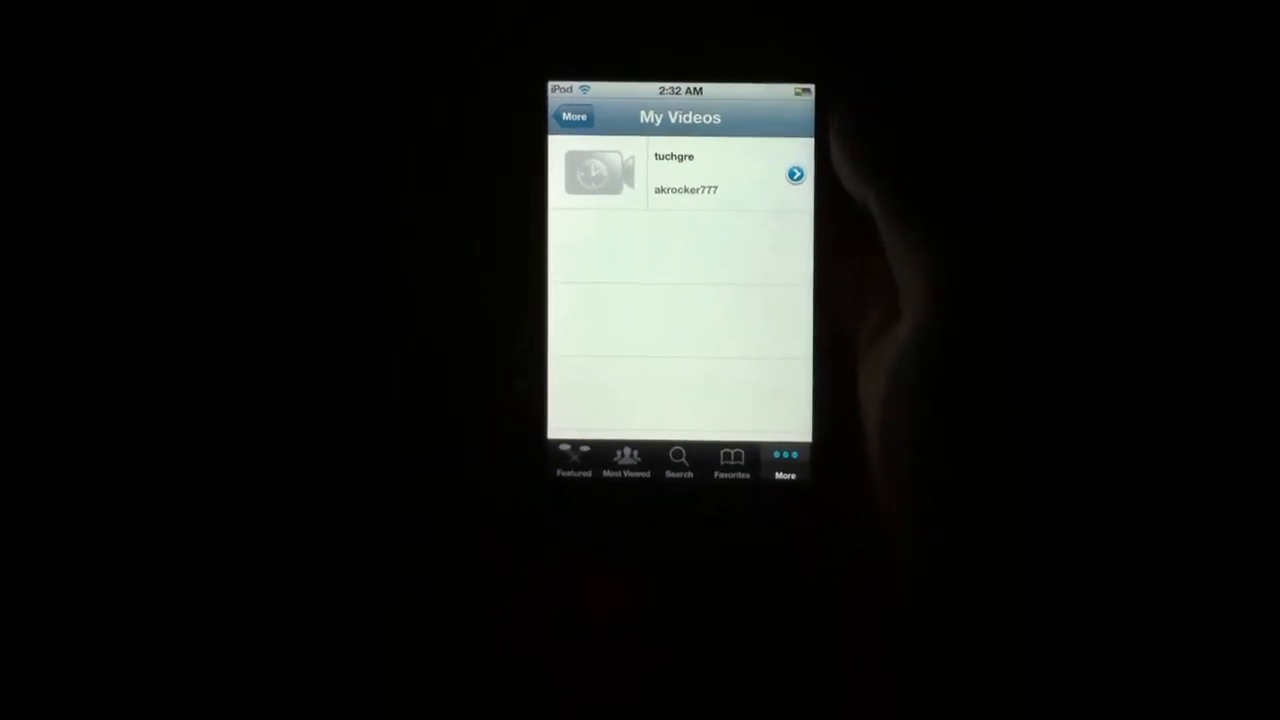
Switch to the YouTube app's Favorites list.
click(732, 460)
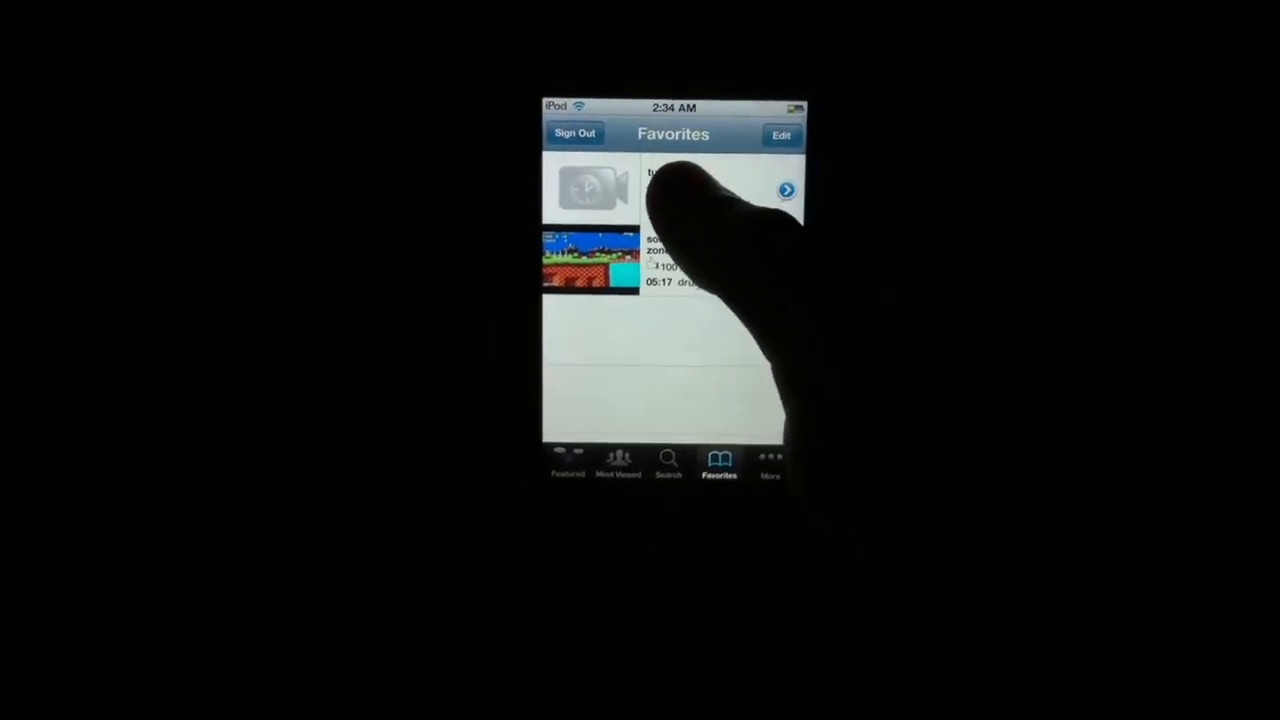
Play the uploaded video from Favorites through to its credits.
click(588, 189)
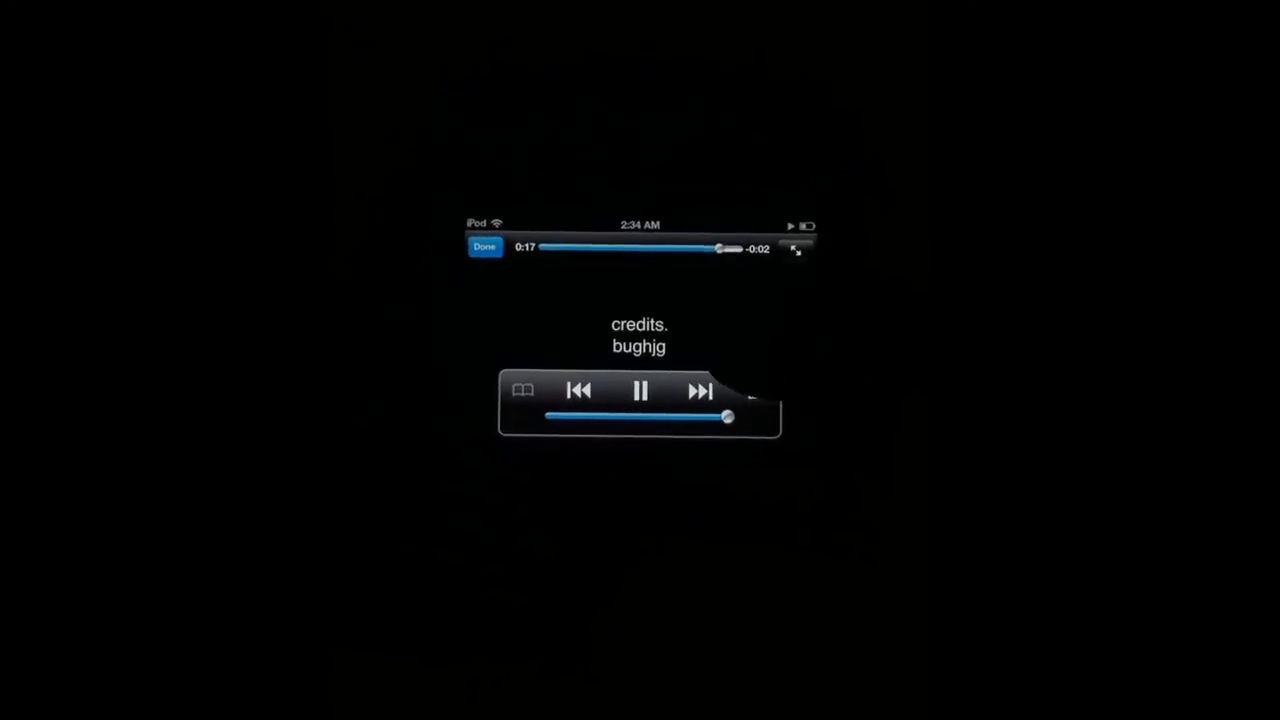